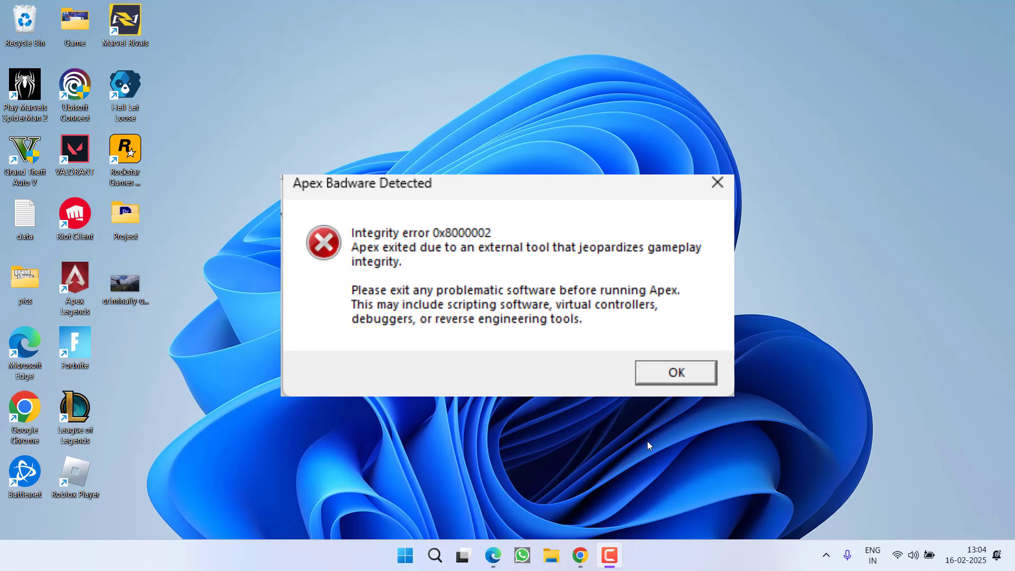
# Close the Apex Badware Detected 0x8000002 integrity error with OK.
pyautogui.click(675, 372)
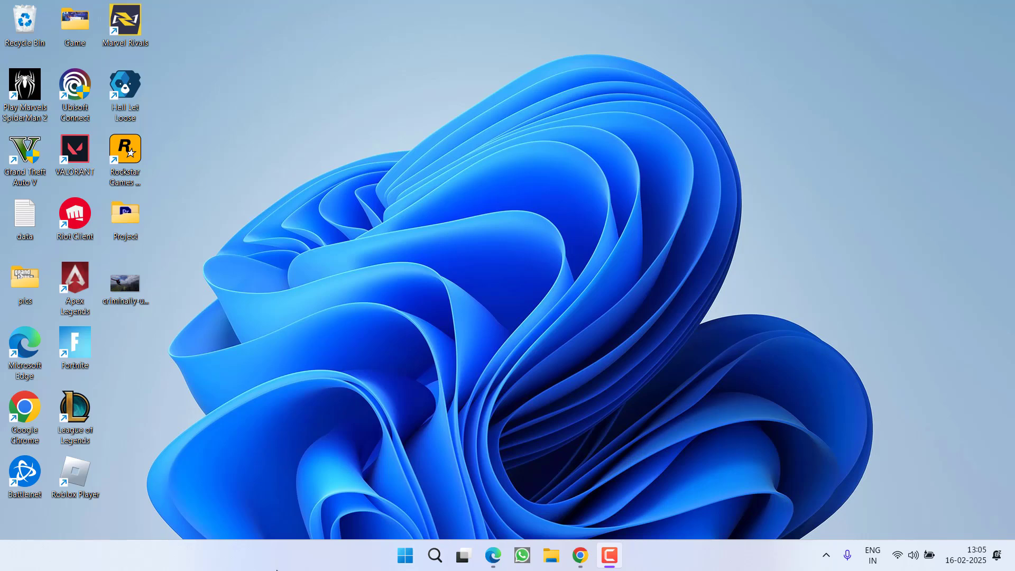
pyautogui.moveTo(631, 355)
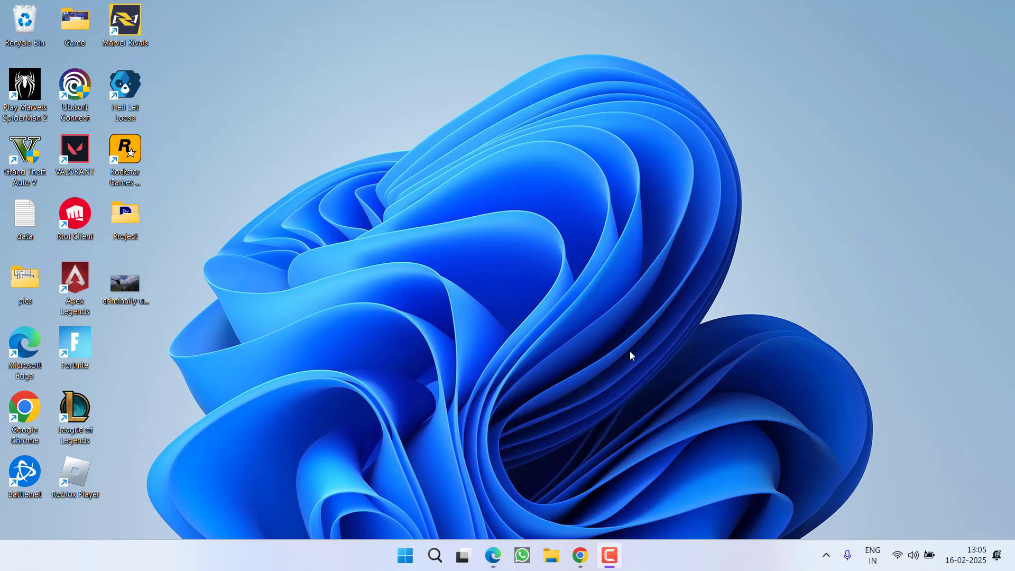
pyautogui.moveTo(488, 295)
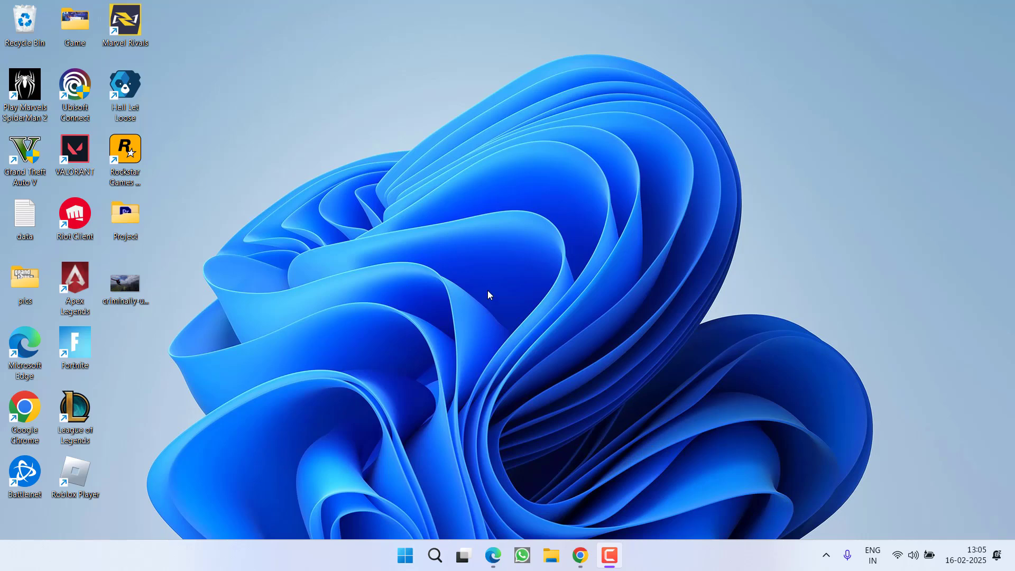
pyautogui.moveTo(431, 277)
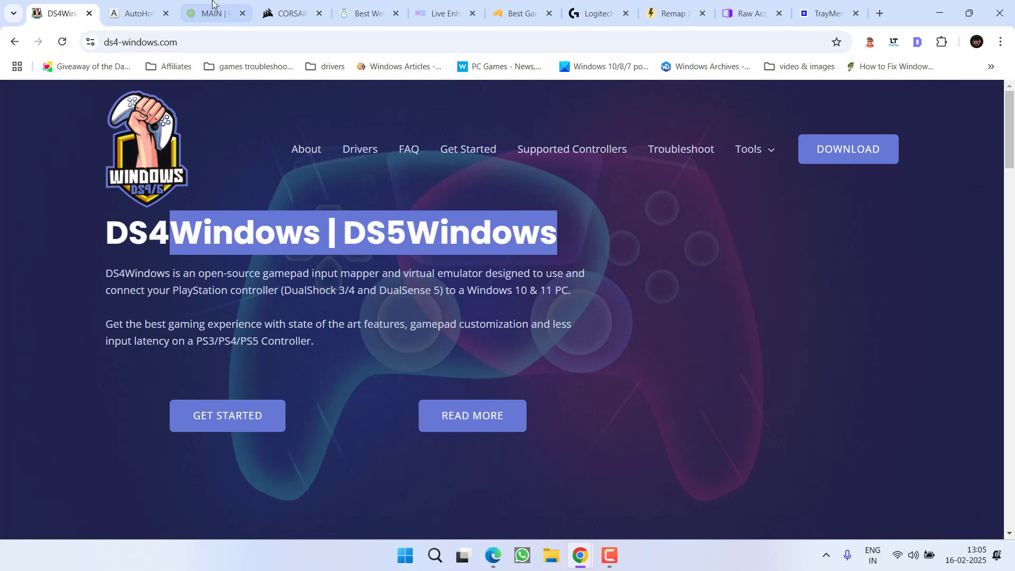
# Browse the AutoHotkey, Strikepack and FocusMe tabs, ending on the Live Enhancement Suite page.
pyautogui.click(132, 13)
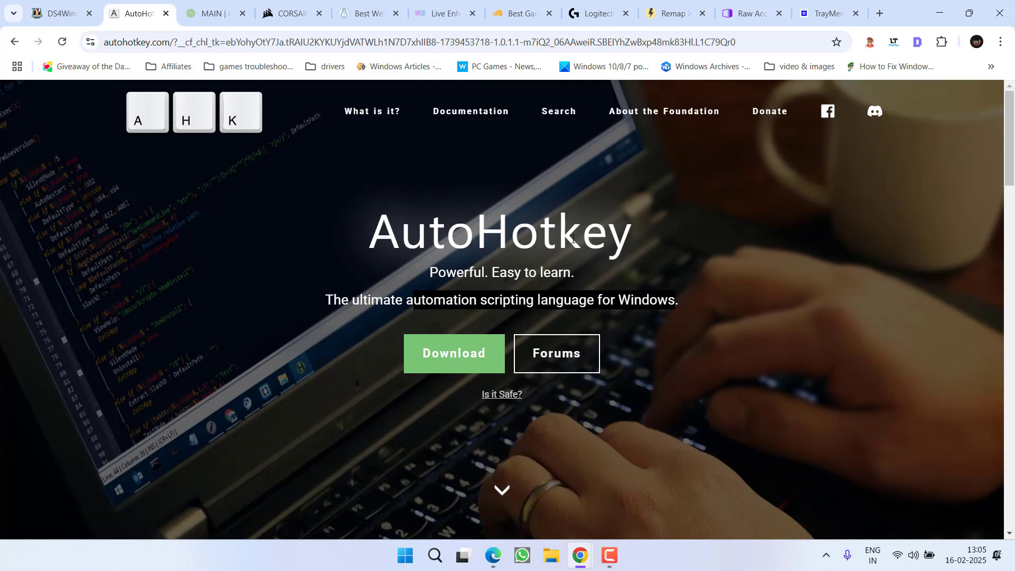
pyautogui.click(214, 13)
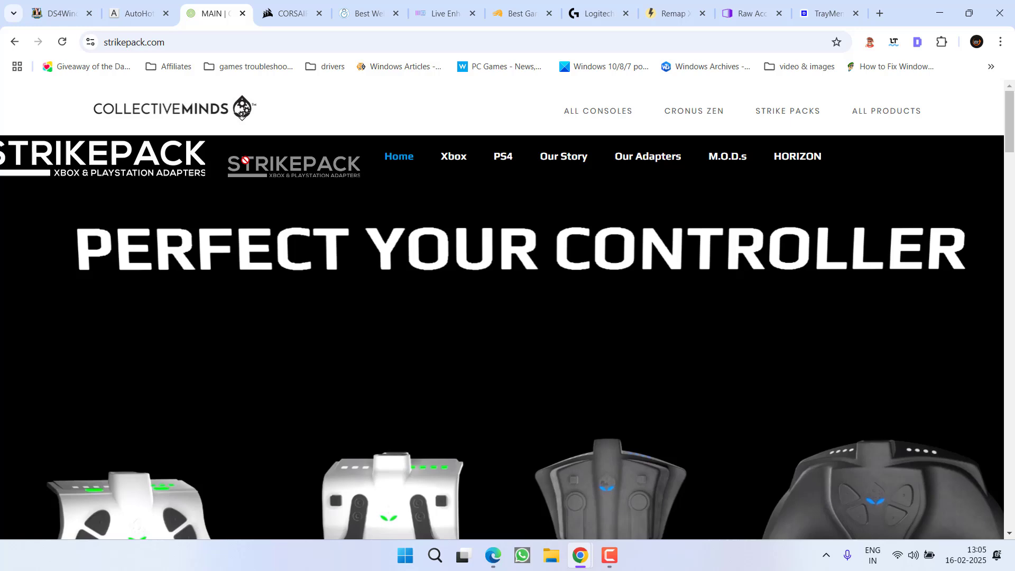
pyautogui.scroll(-3)
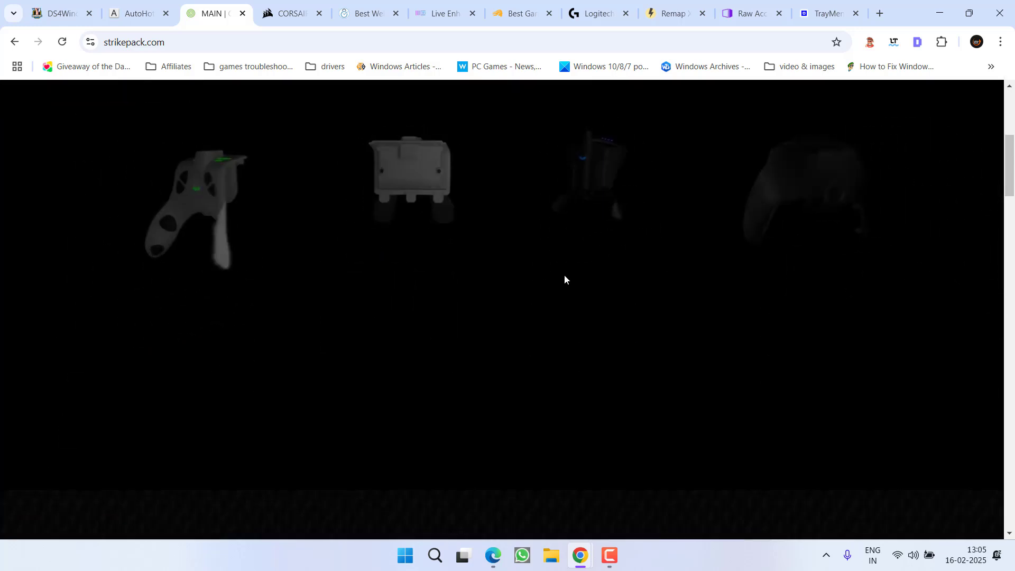
pyautogui.click(288, 13)
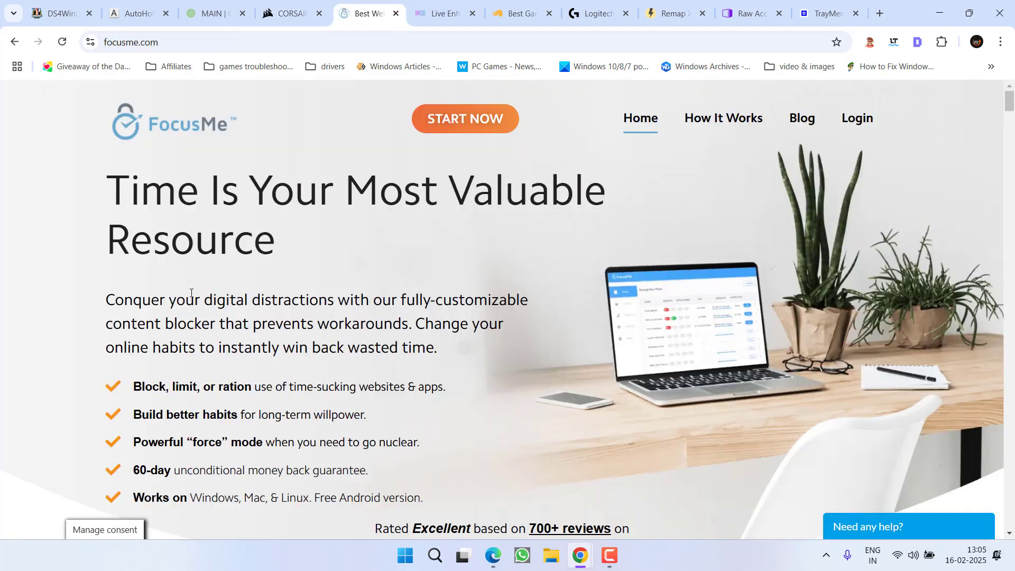
pyautogui.moveTo(106, 189); pyautogui.dragTo(275, 259)
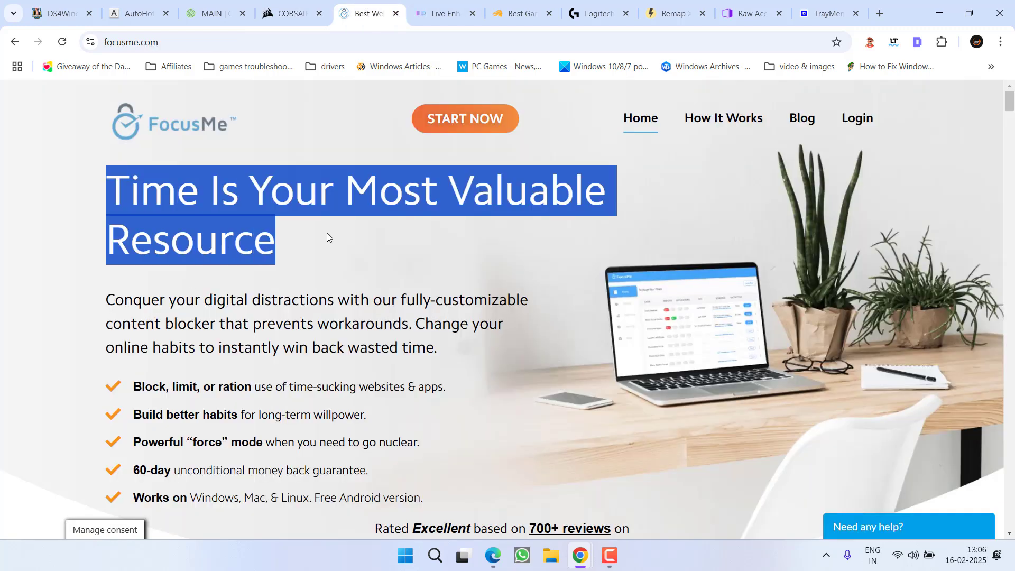
pyautogui.click(444, 13)
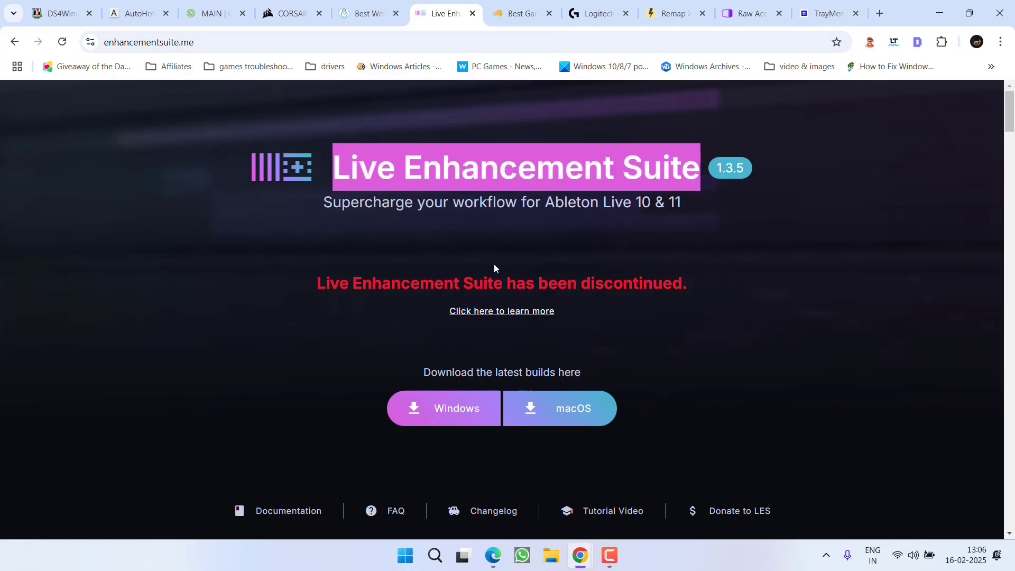
# Review the Glorious, Logitech G HUB, reWASD and Raw Accel tabs, then the TrayMenu.exe page.
pyautogui.click(522, 13)
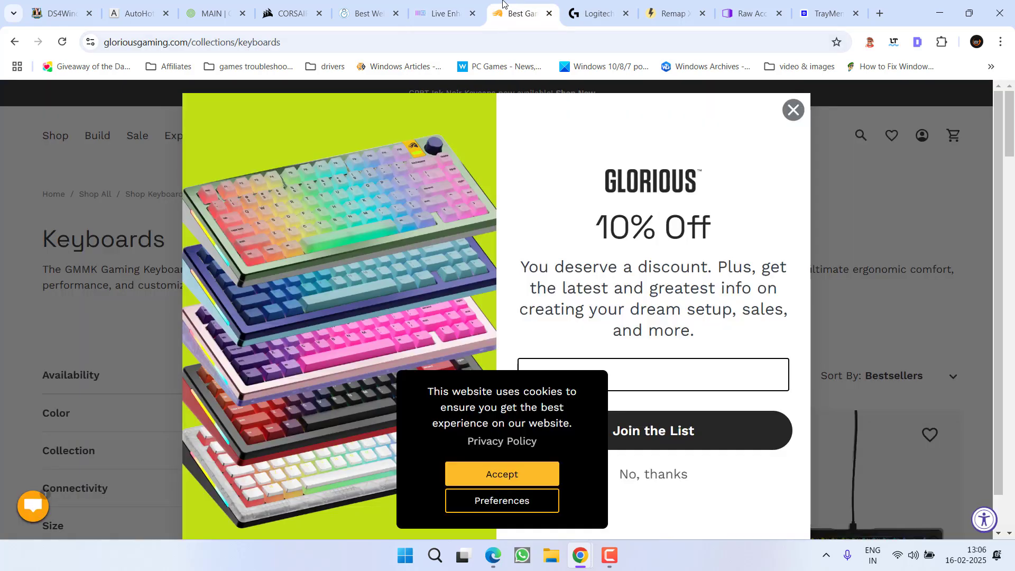
pyautogui.click(792, 110)
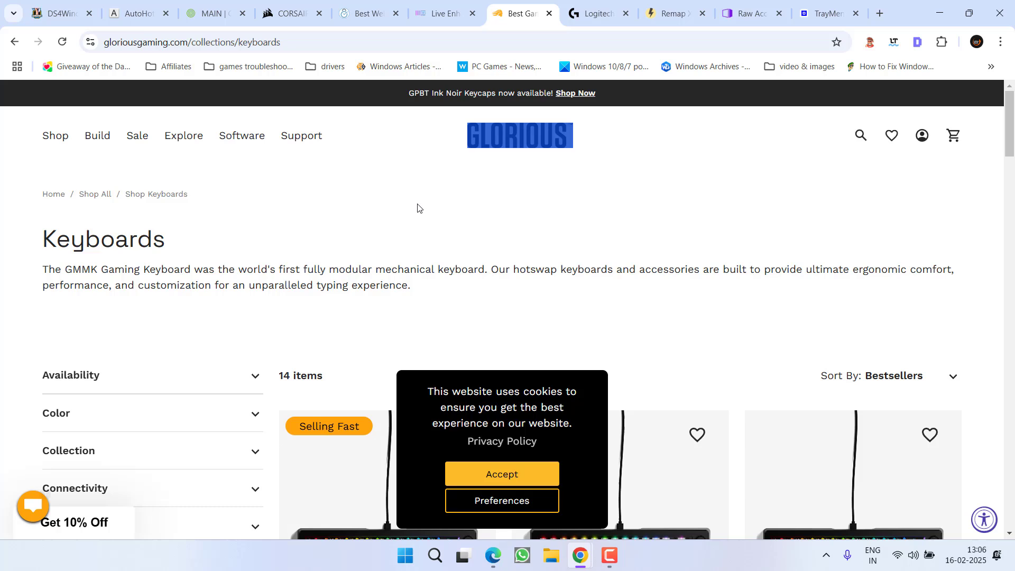
pyautogui.click(596, 13)
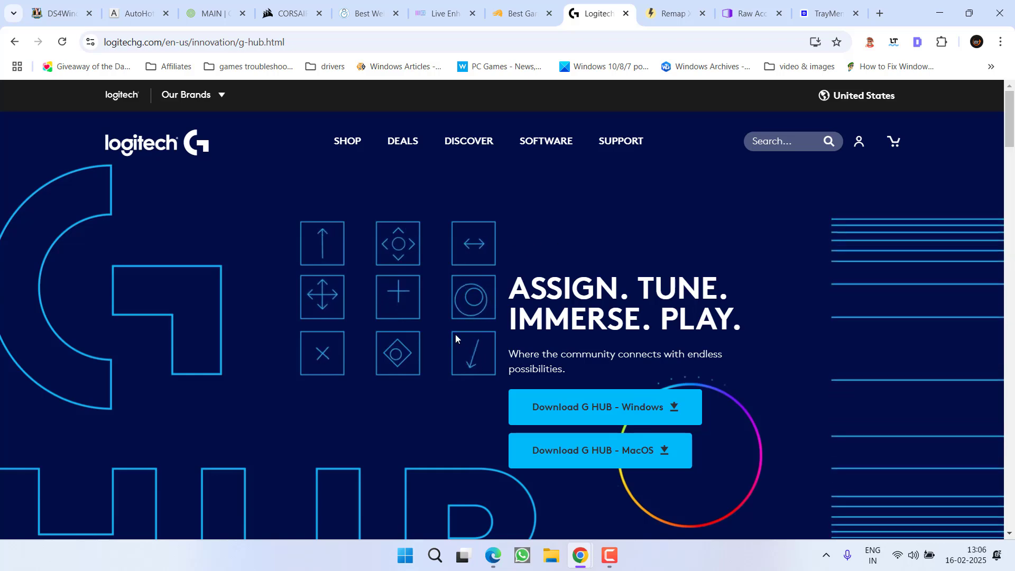
pyautogui.click(671, 12)
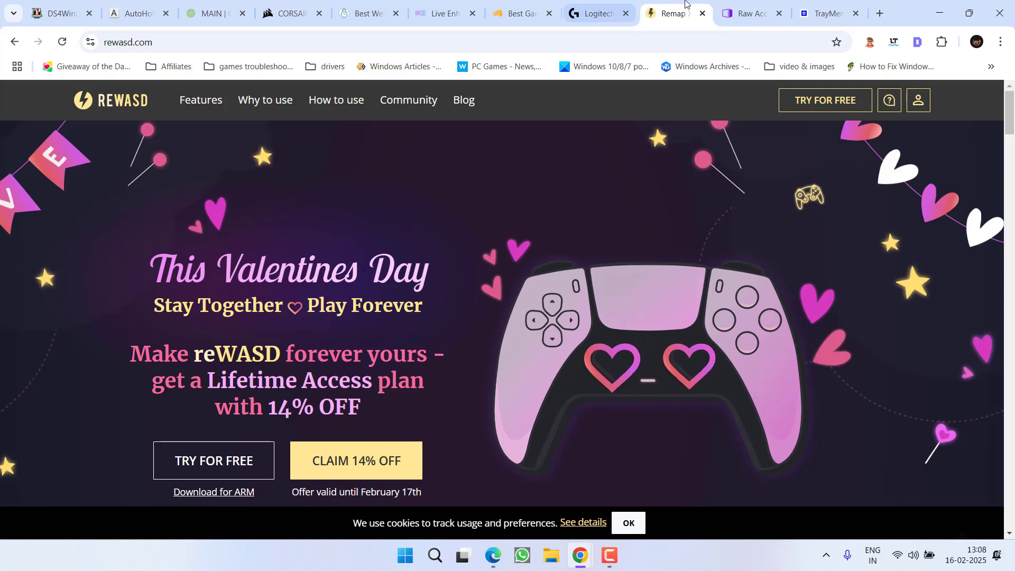
pyautogui.click(750, 13)
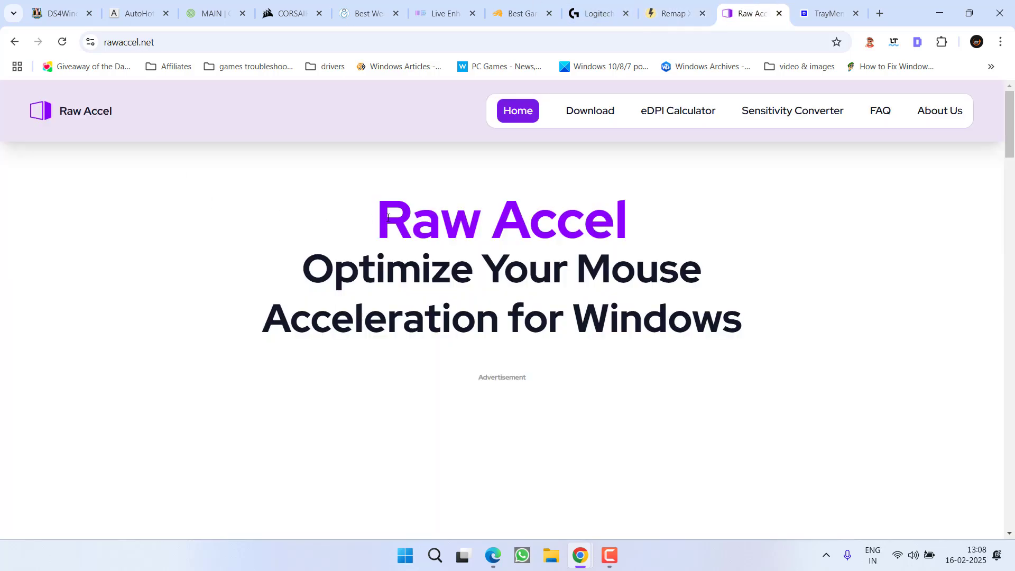
pyautogui.doubleClick(501, 219)
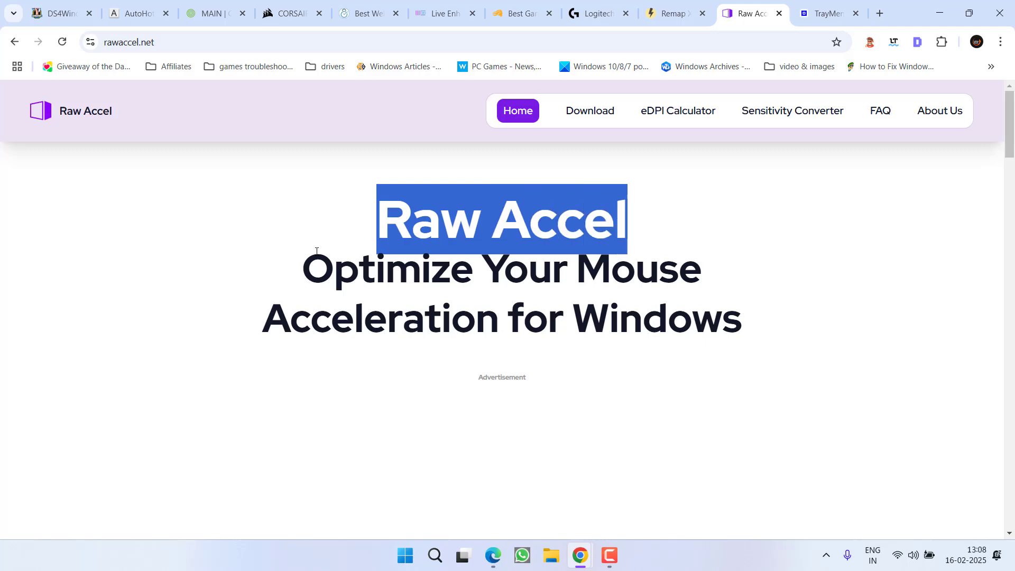
pyautogui.click(829, 12)
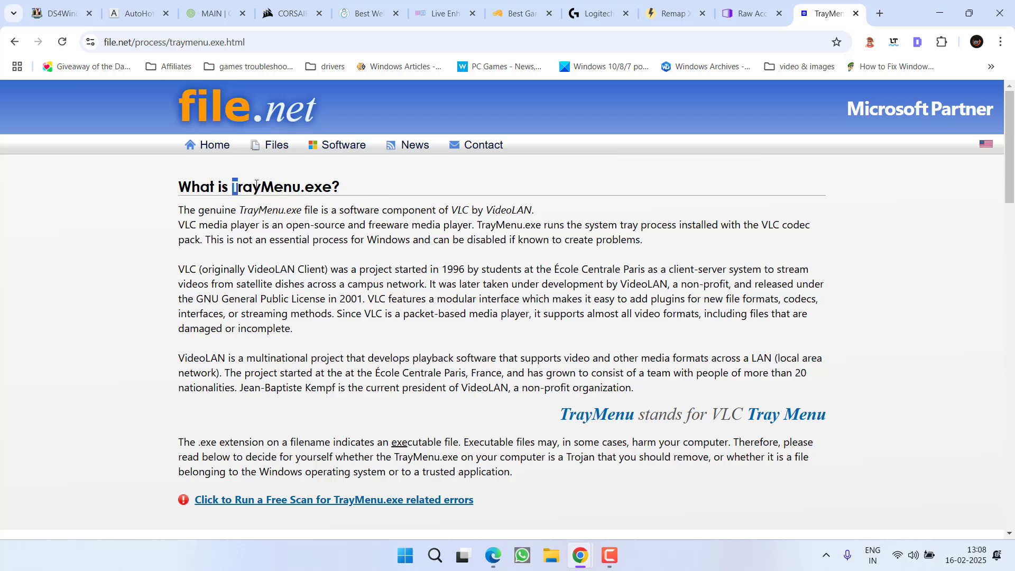
pyautogui.doubleClick(285, 186)
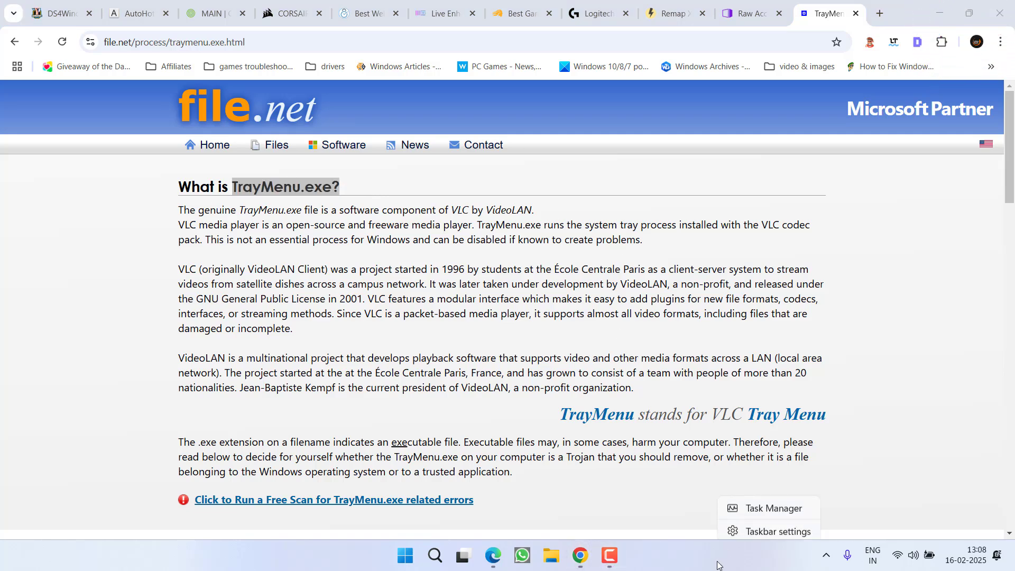
# Start Task Manager from the taskbar and leave Chrome for the desktop.
pyautogui.click(771, 508)
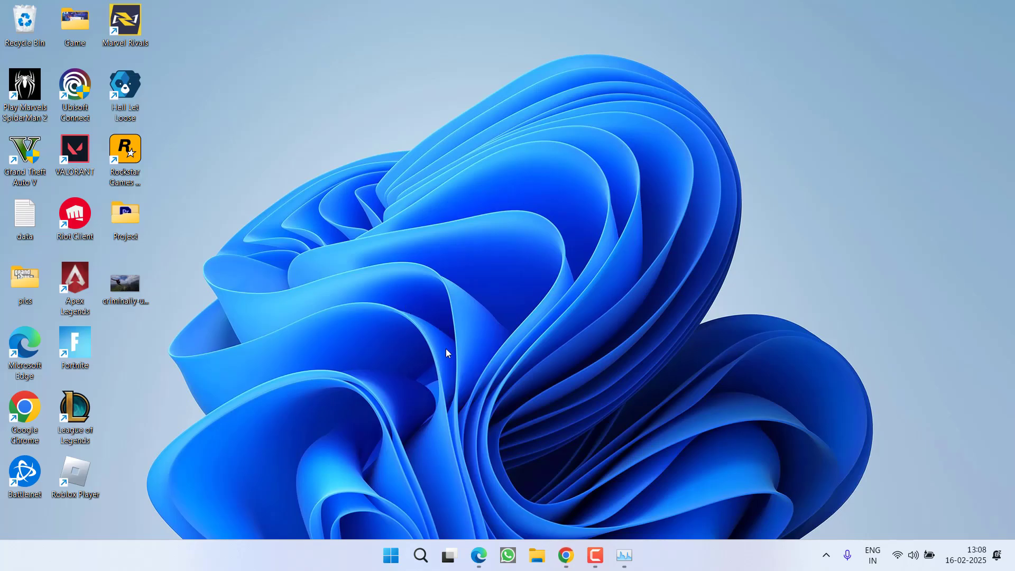
# Launch System Configuration by running msconfig from the Start button's Run box.
pyautogui.rightClick(390, 555)
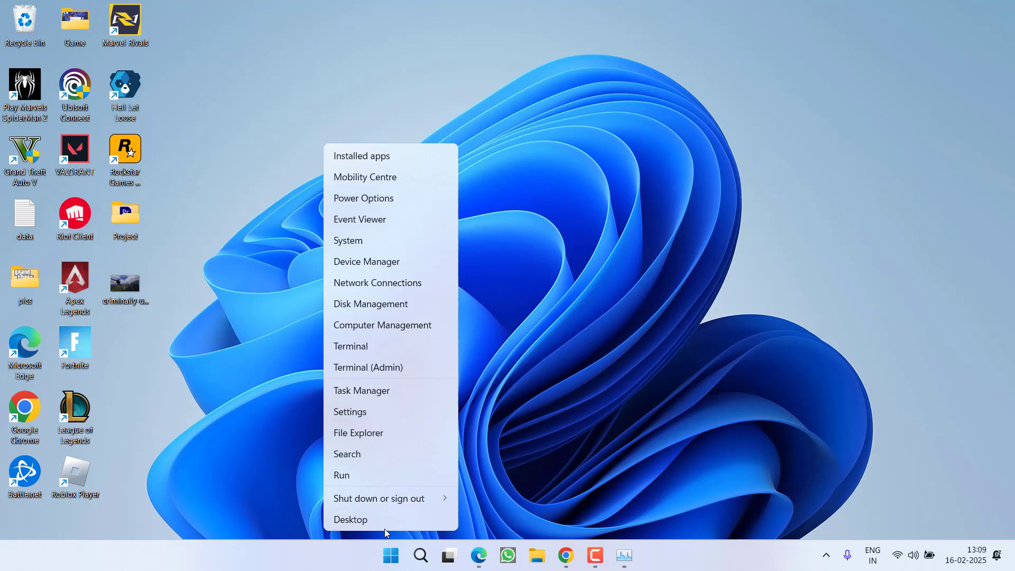
pyautogui.click(341, 475)
pyautogui.write('msconf')
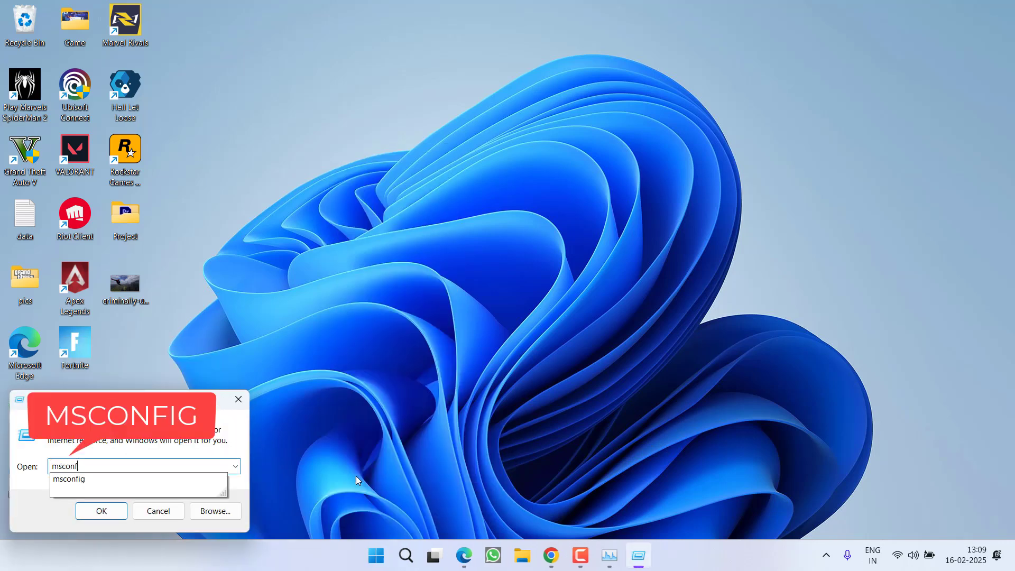
pyautogui.click(101, 511)
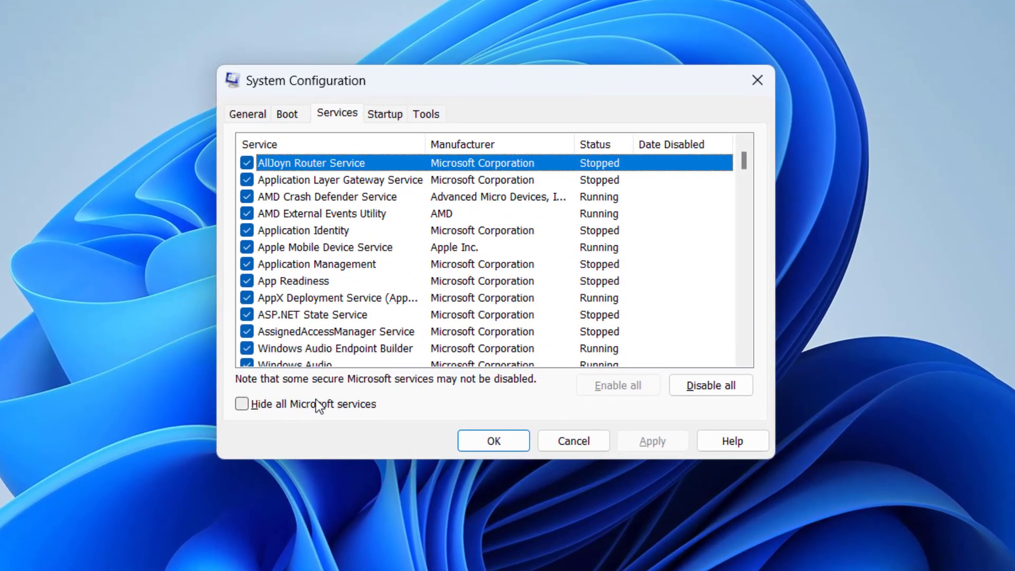
# Hide Microsoft services, review third-party ones like Rockstar Game Library Service, and disable all.
pyautogui.click(241, 403)
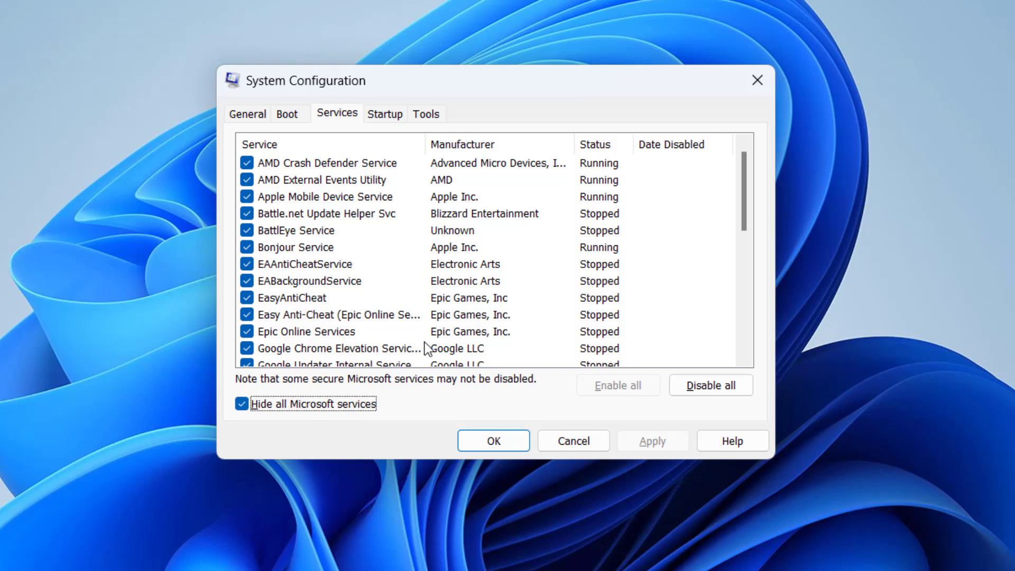
pyautogui.moveTo(188, 166)
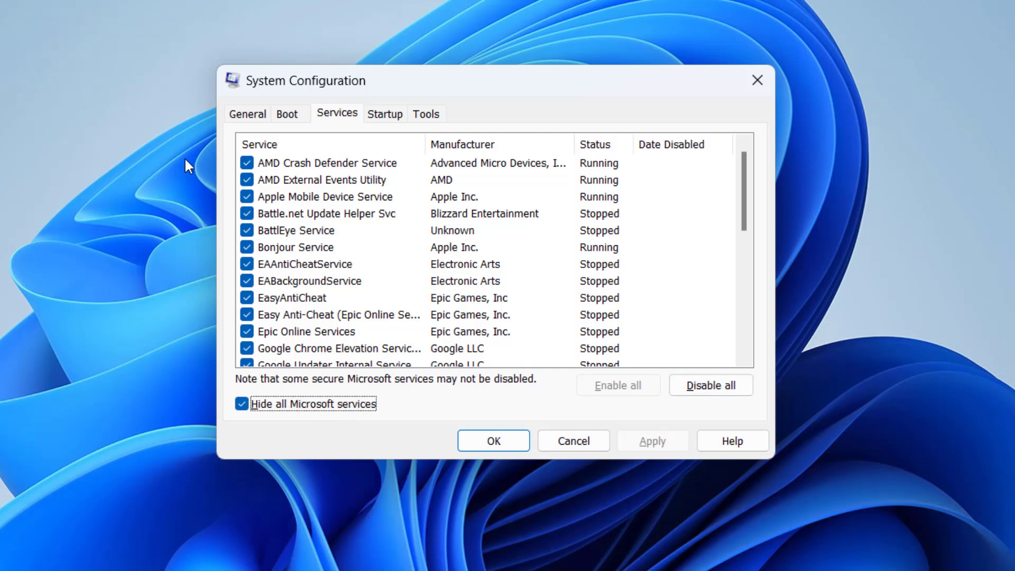
pyautogui.scroll(-3)
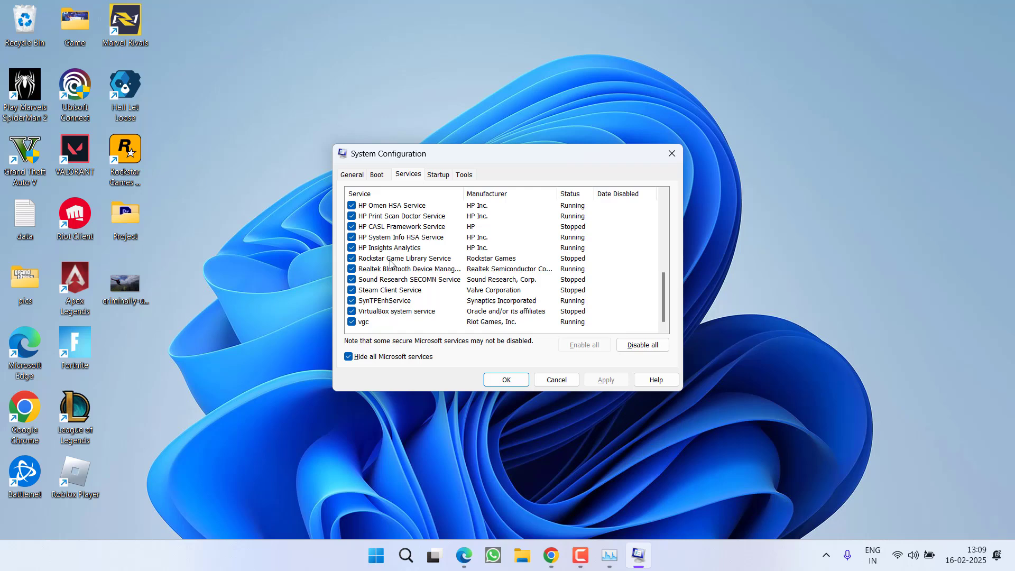
pyautogui.click(404, 258)
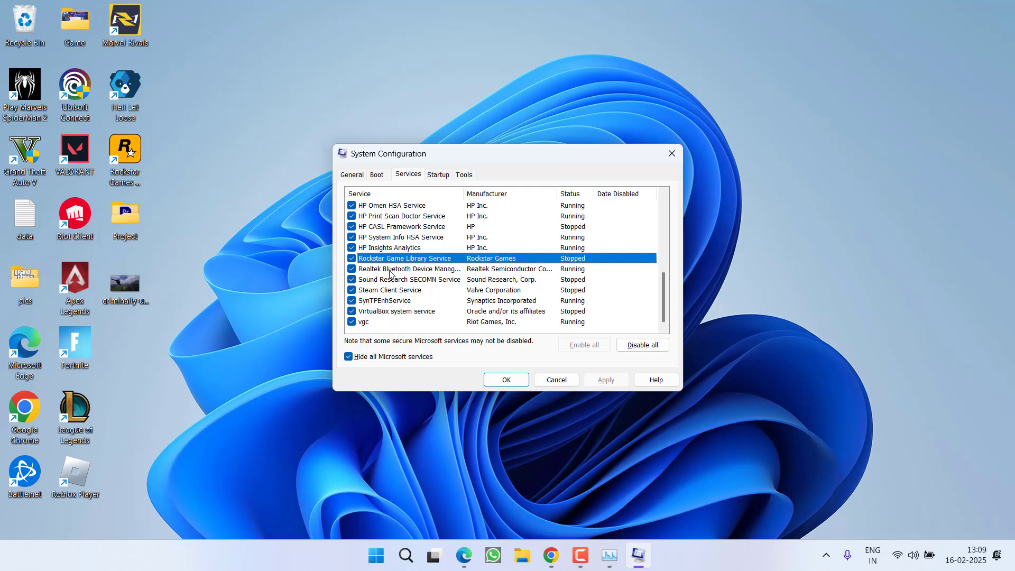
pyautogui.moveTo(423, 283)
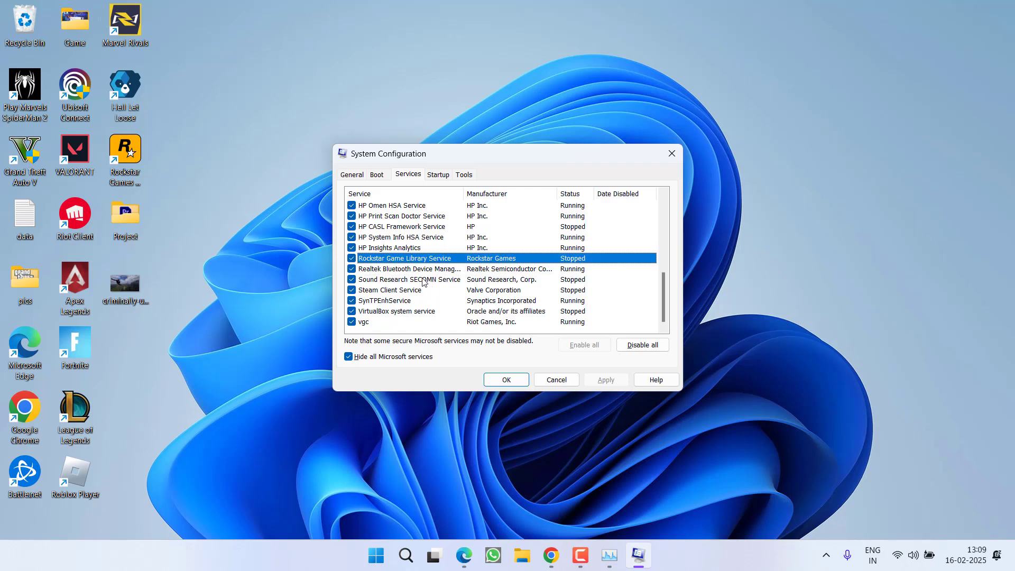
pyautogui.moveTo(421, 269)
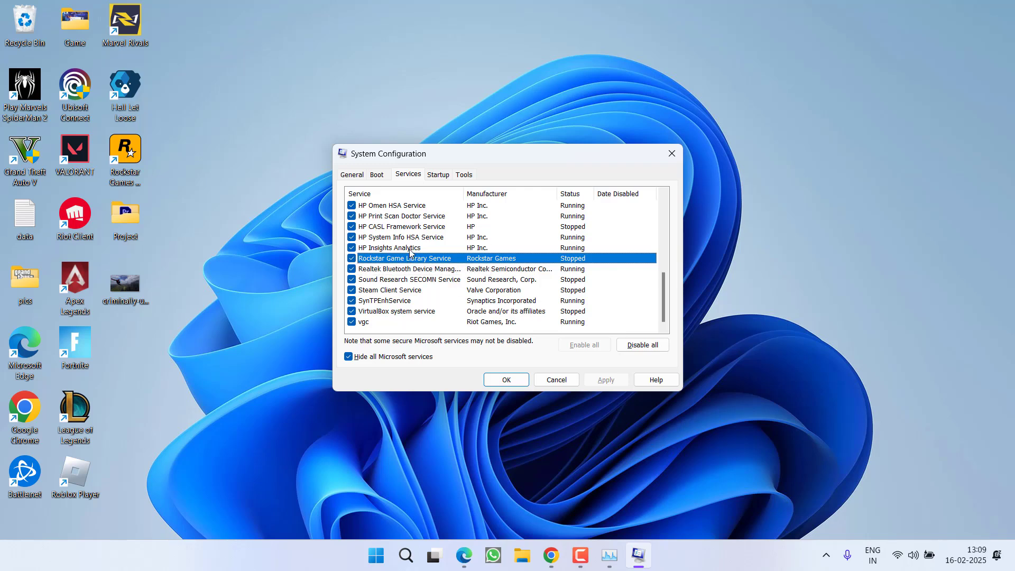
pyautogui.moveTo(542, 335)
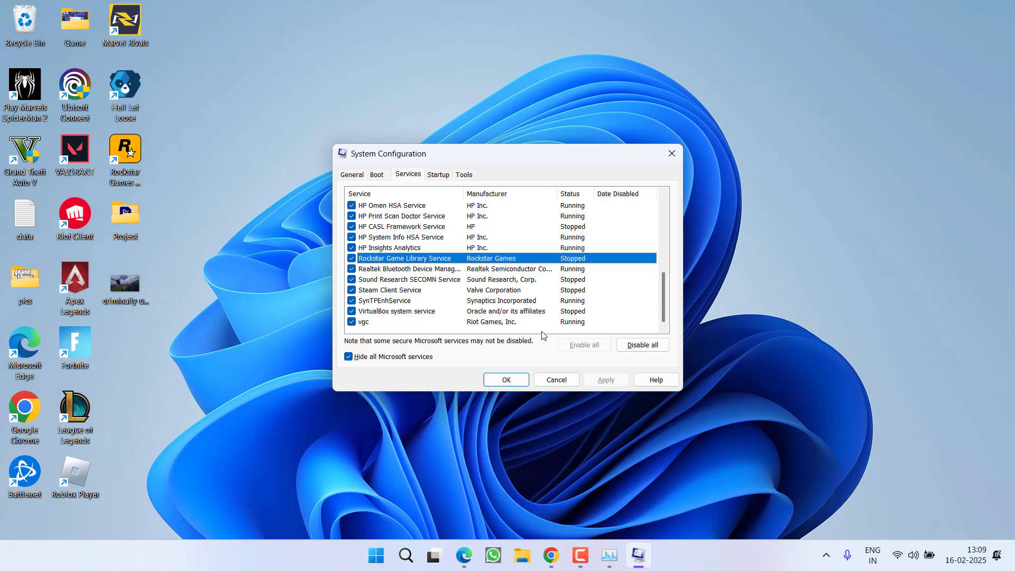
pyautogui.click(555, 380)
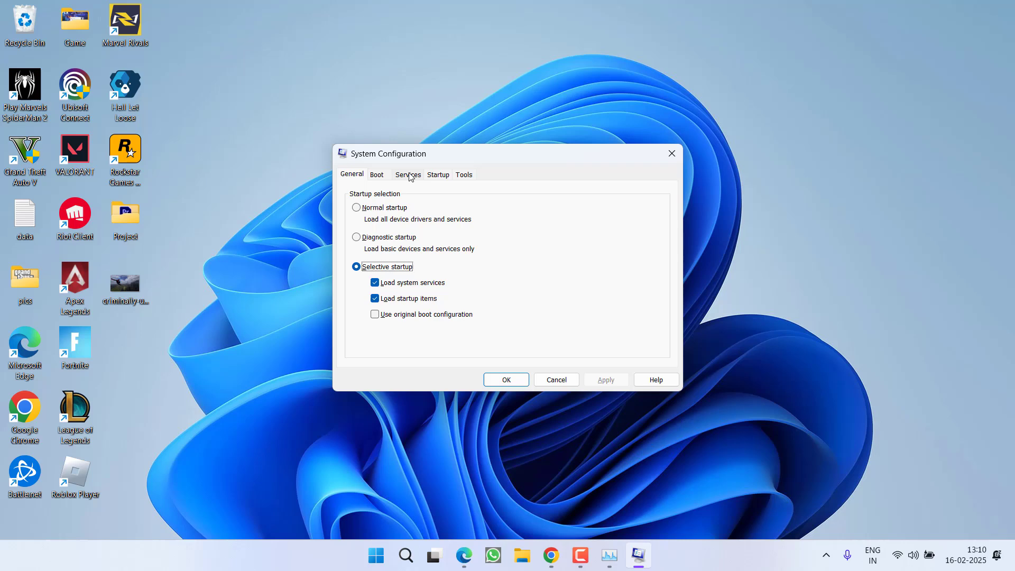
# Untick AllJoyn Router and Application Layer Gateway services, then cancel out of System Configuration.
pyautogui.click(408, 174)
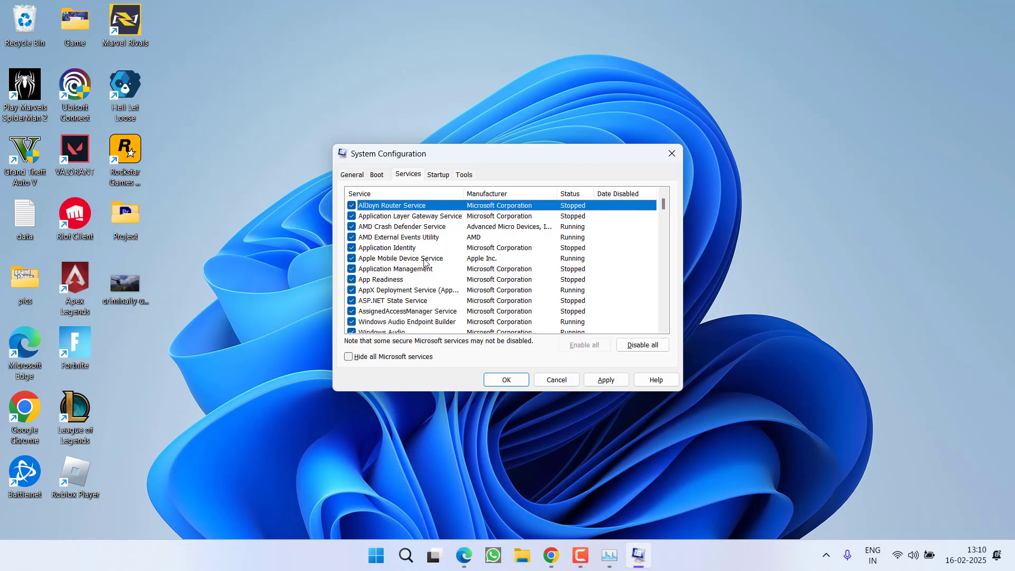
pyautogui.click(352, 205)
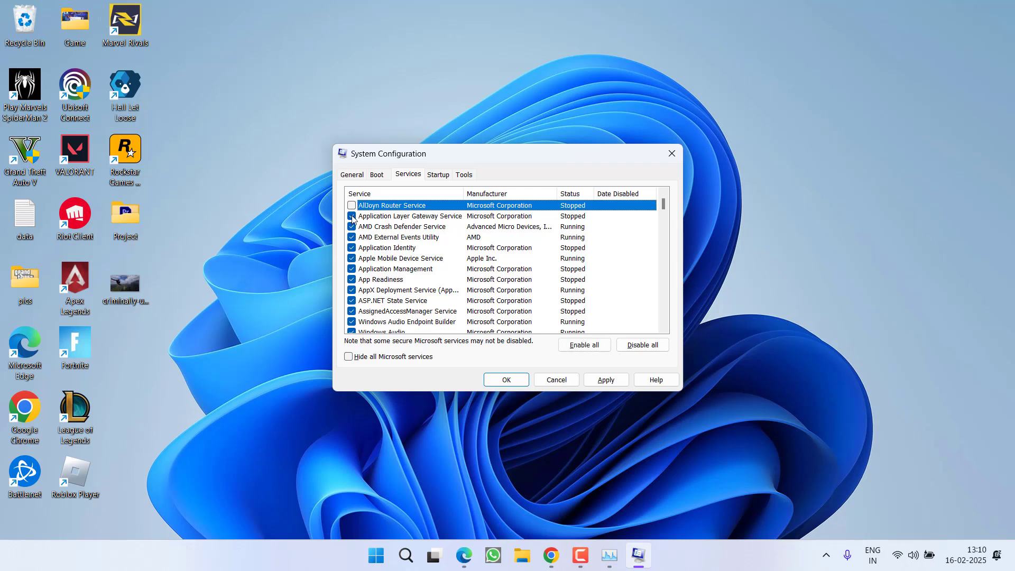
pyautogui.click(352, 215)
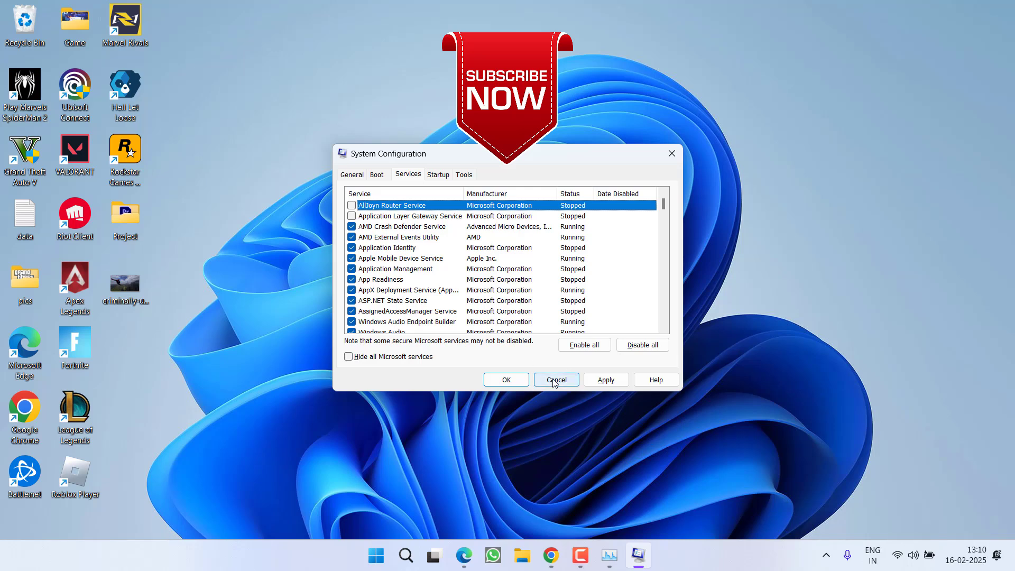
pyautogui.click(555, 380)
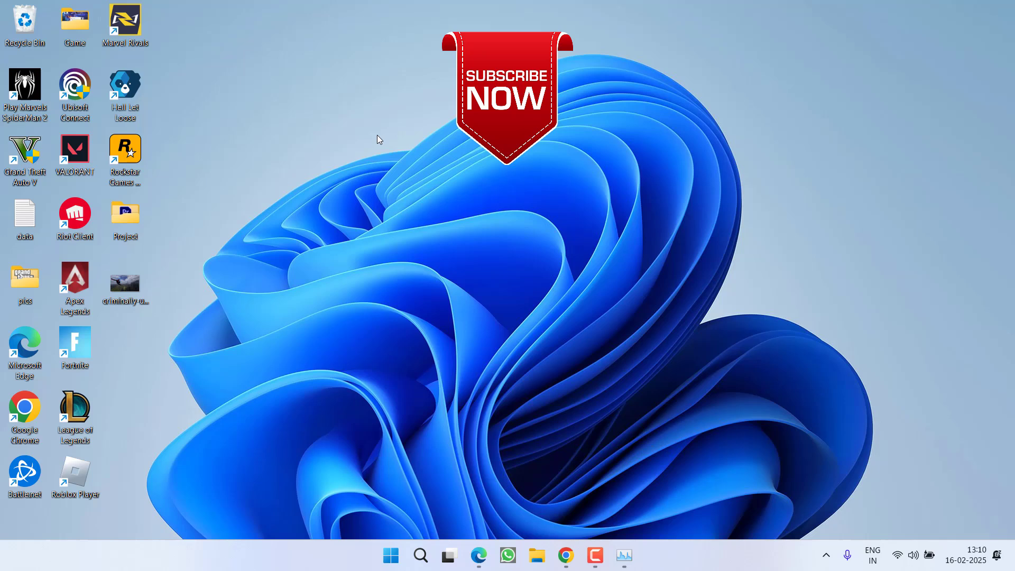
pyautogui.moveTo(427, 251)
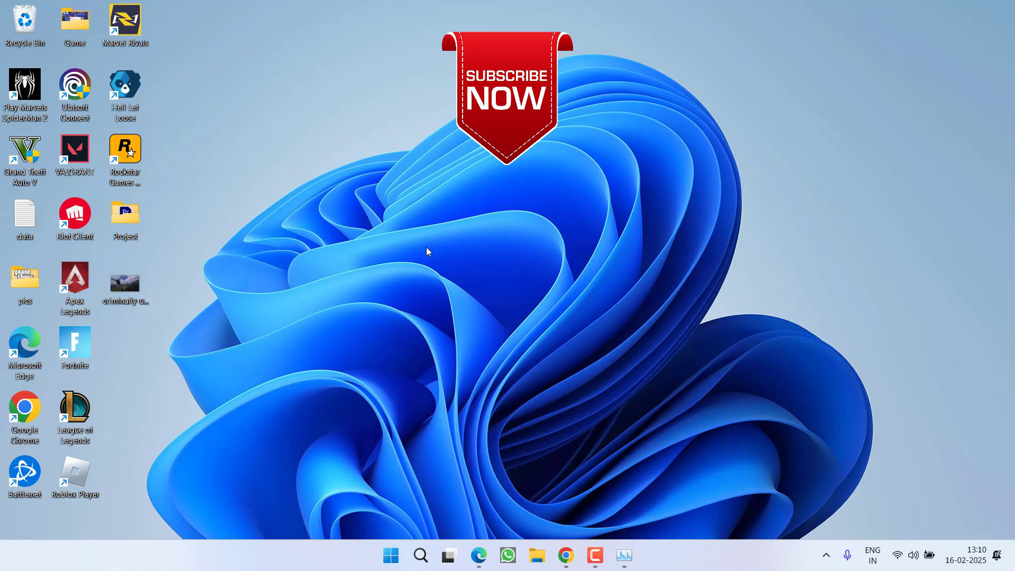